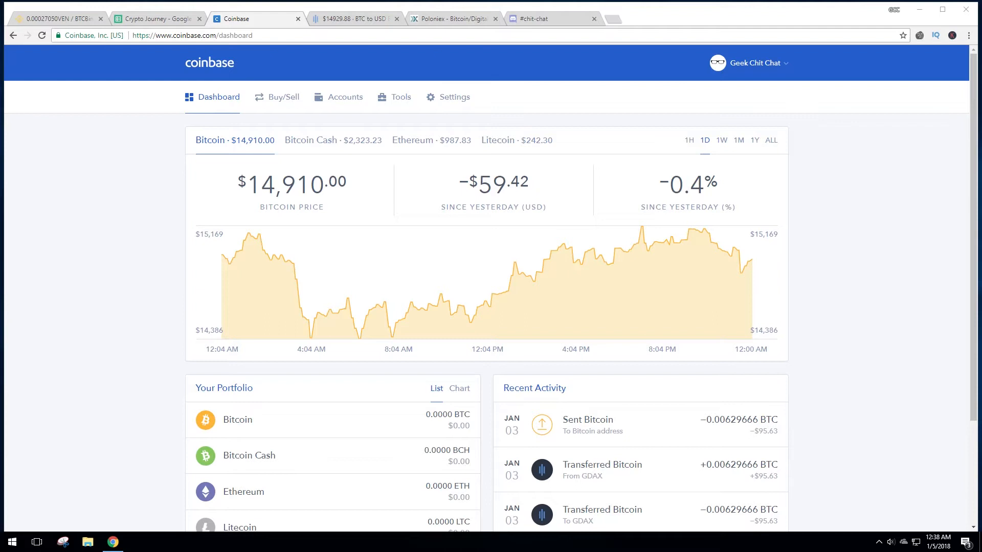
mouse_move(261, 70)
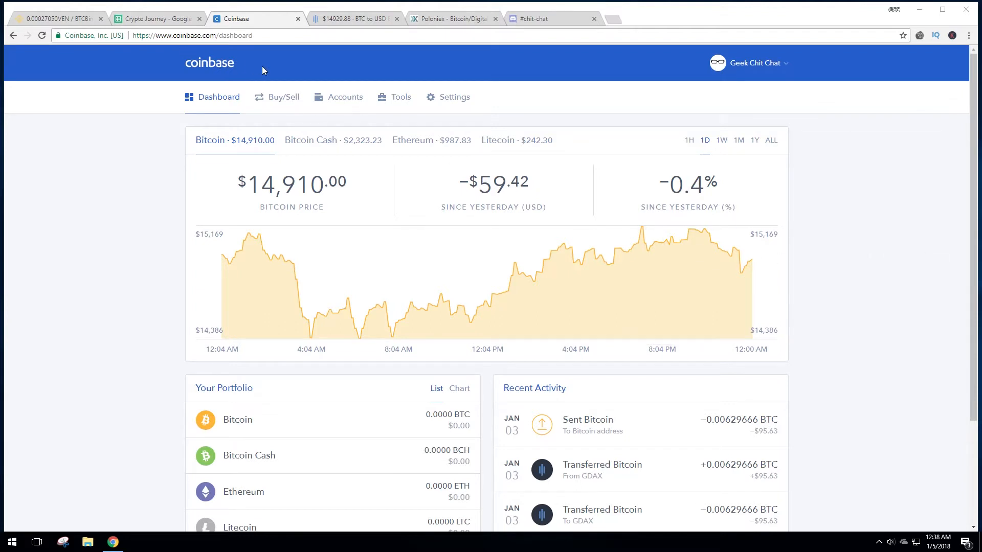
Step: Switch to the GDAX BTC/USD trading page showing zero USD and BTC balances
scroll(down, 3)
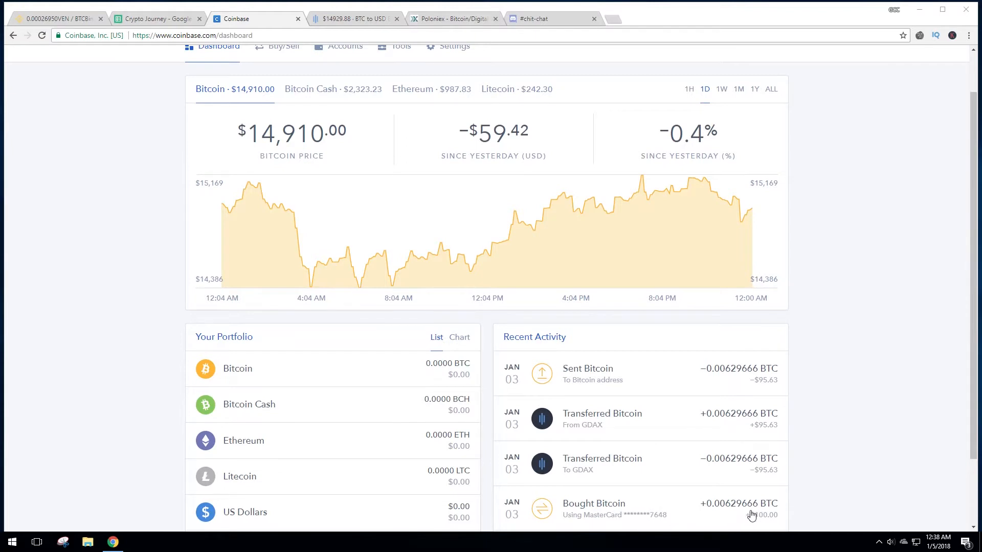
mouse_move(803, 511)
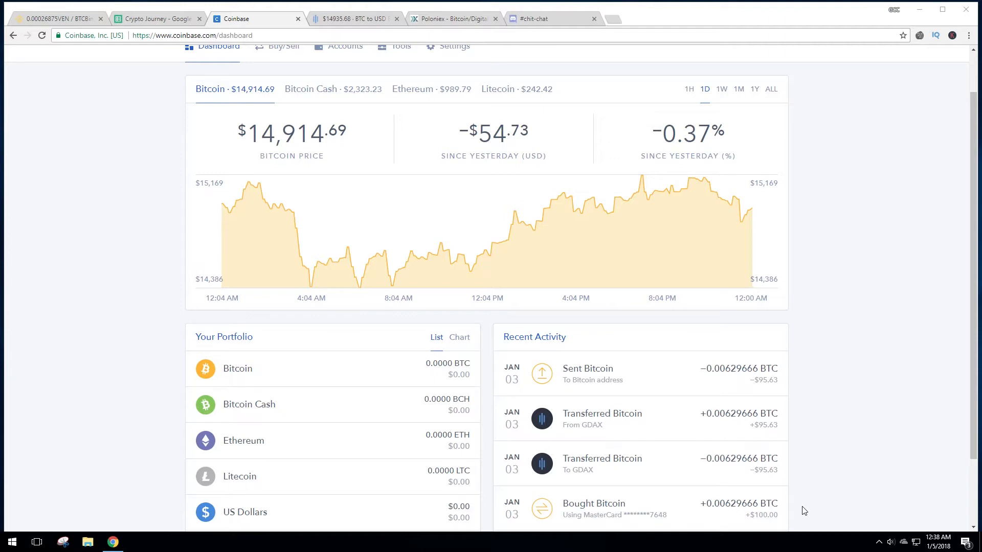
mouse_move(765, 492)
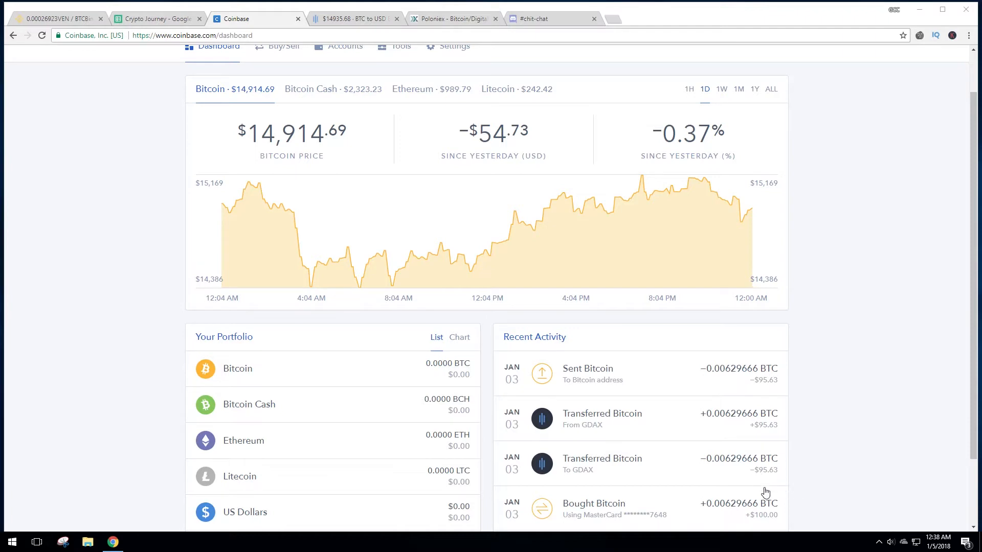
mouse_move(767, 482)
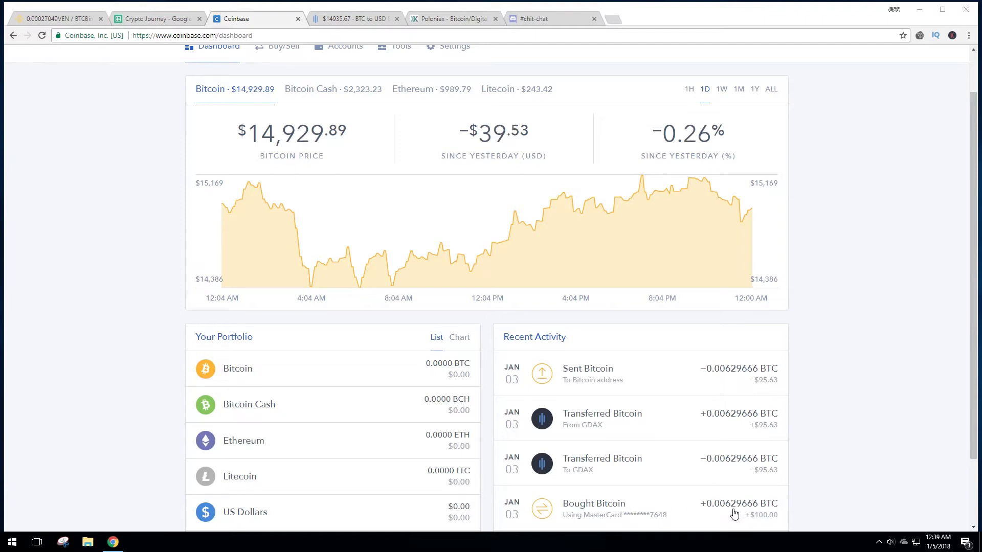
mouse_move(608, 460)
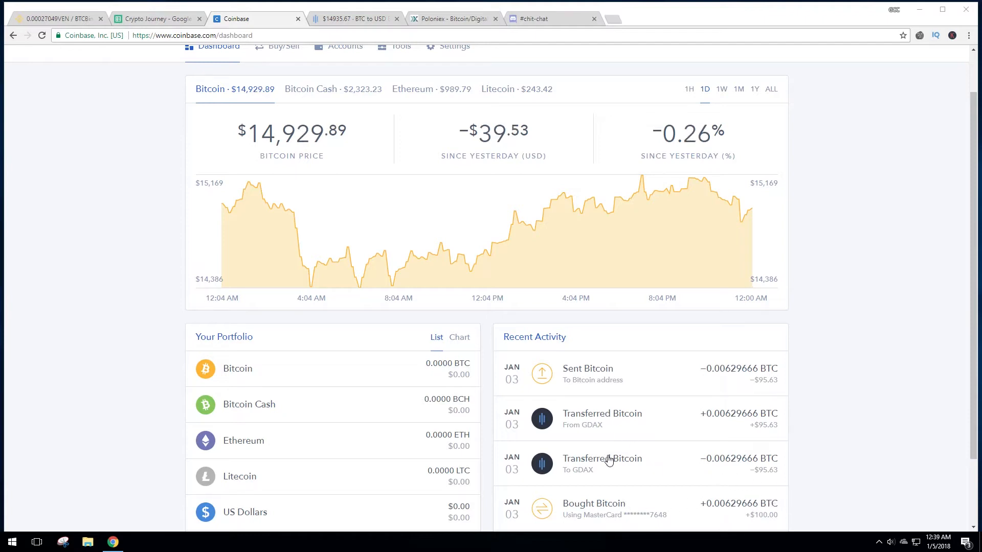
mouse_move(750, 390)
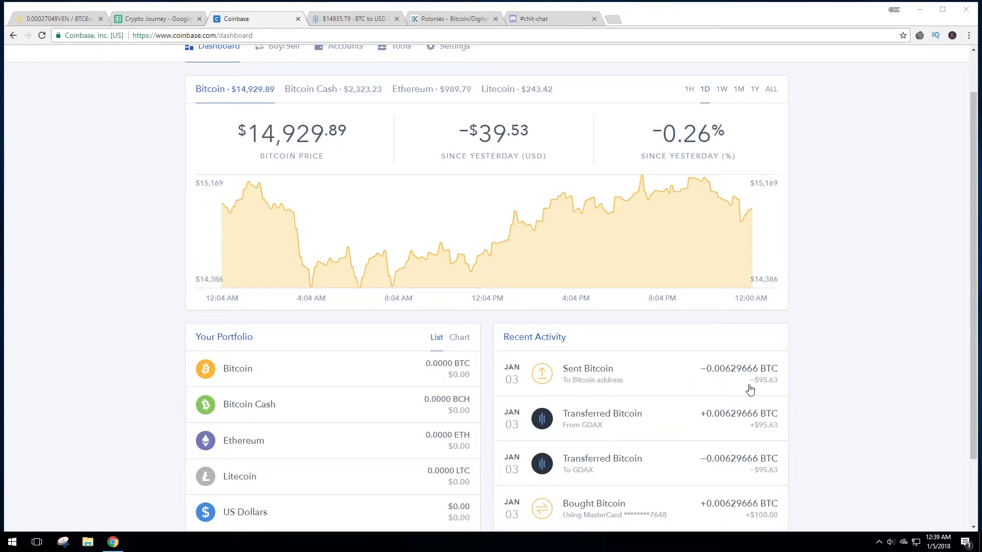
mouse_move(767, 388)
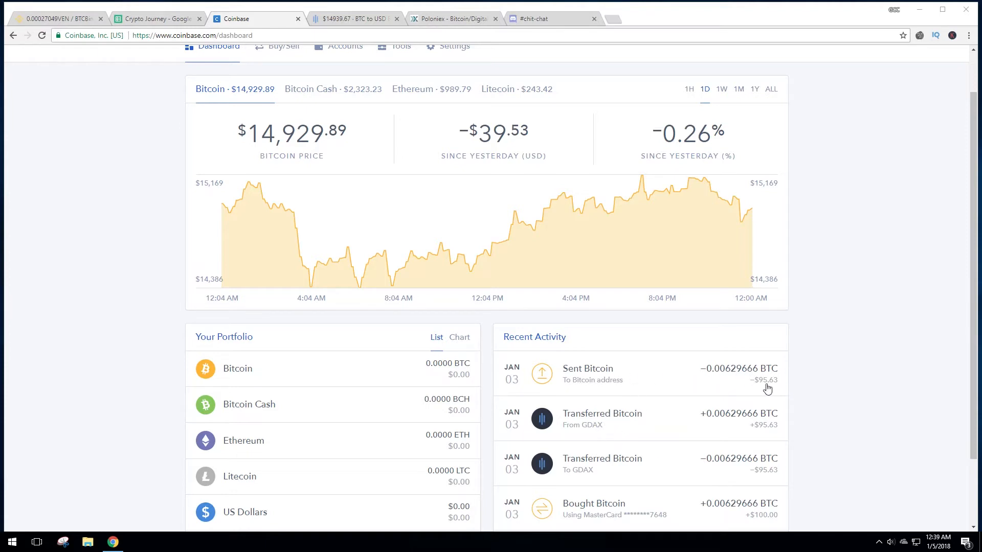
mouse_move(733, 479)
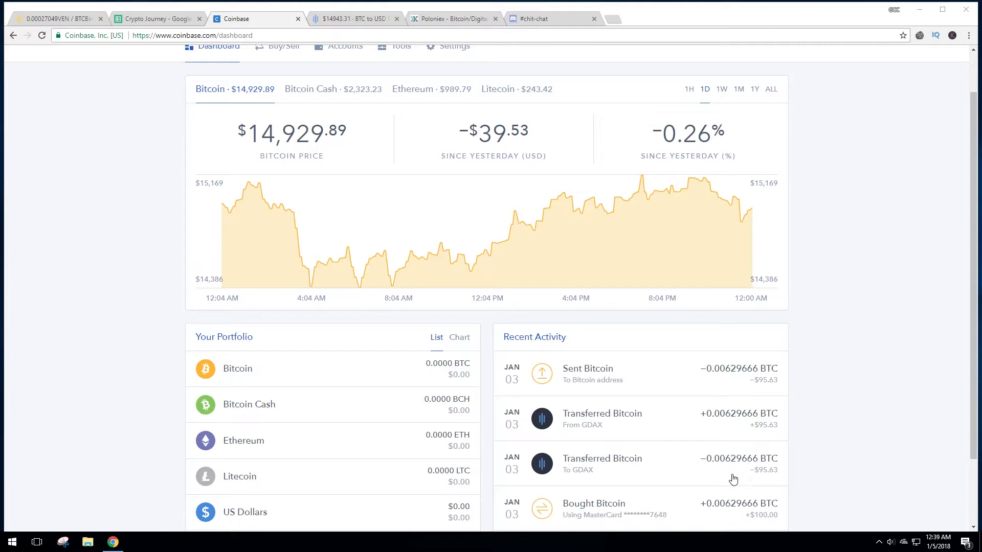
mouse_move(695, 371)
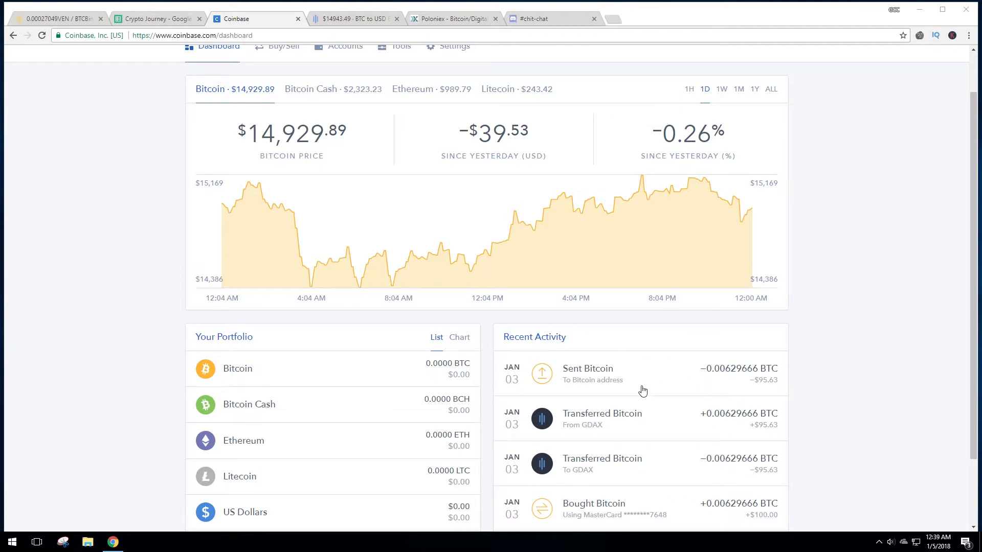
mouse_move(599, 509)
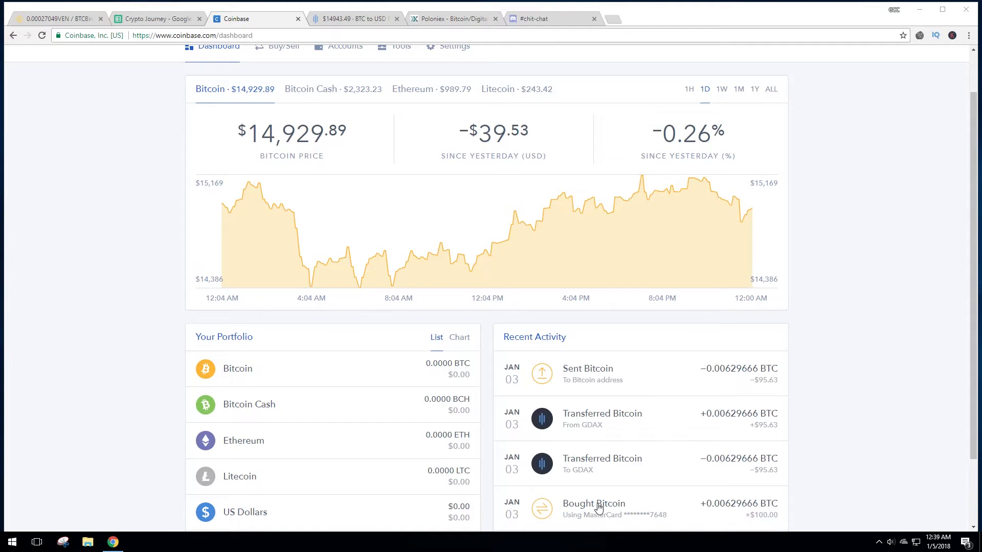
mouse_move(760, 495)
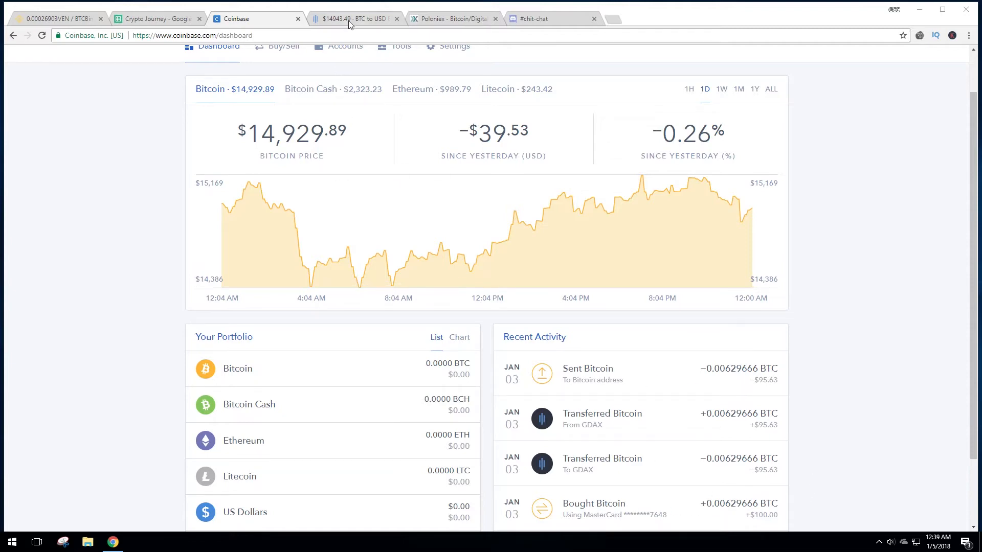
click(350, 19)
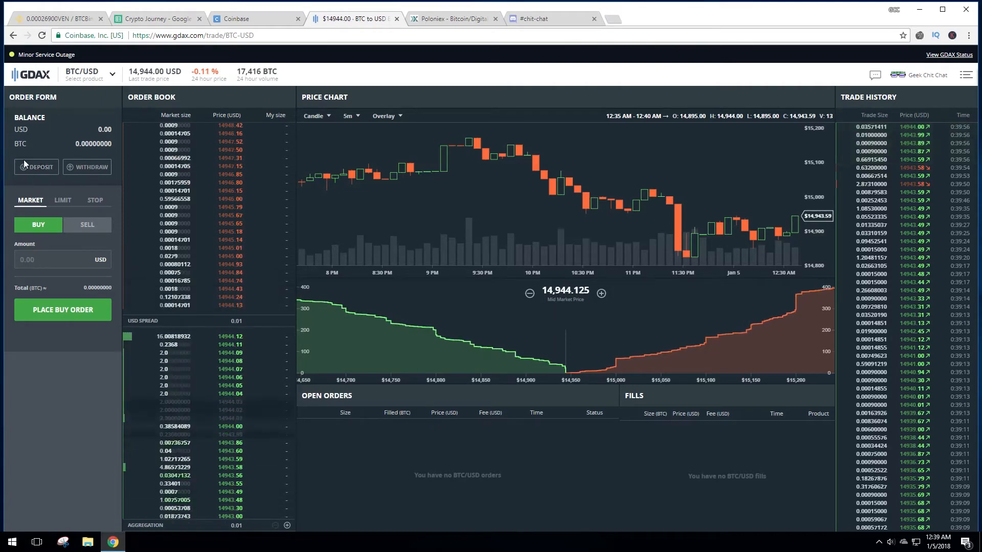
click(36, 167)
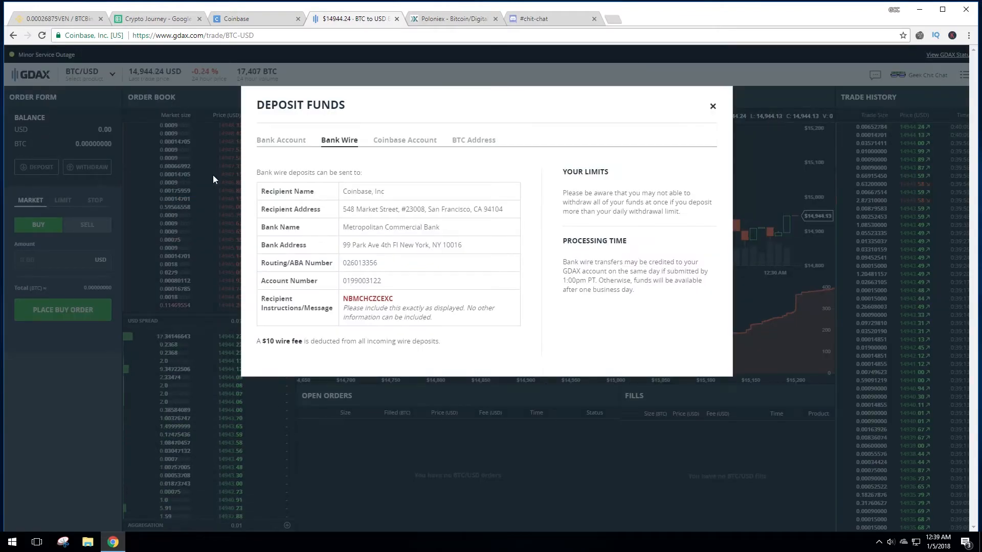
mouse_move(397, 145)
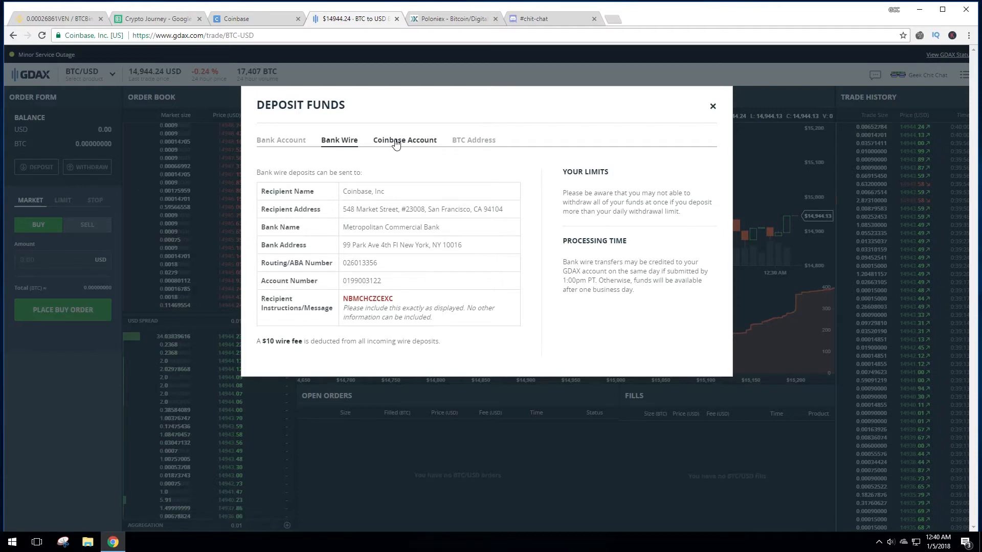
click(405, 139)
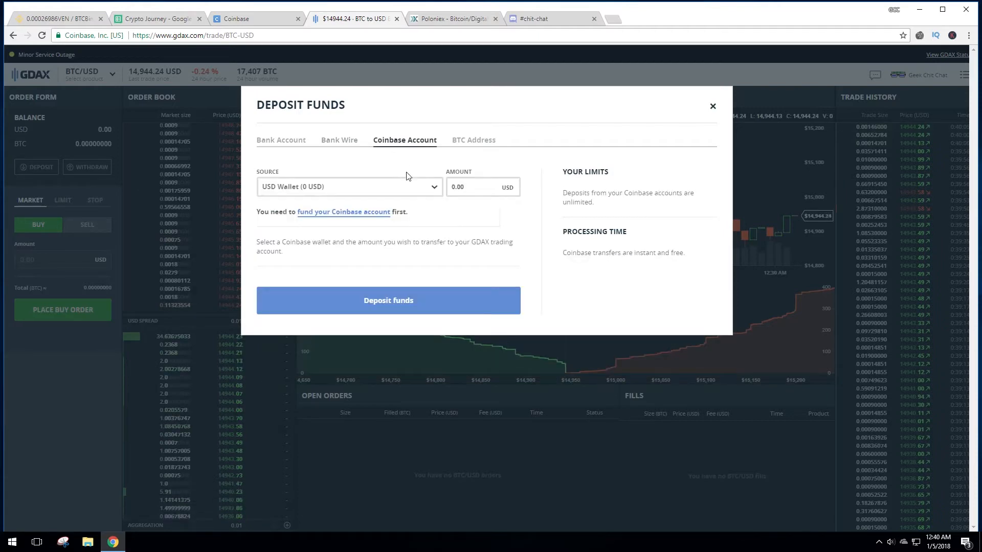
click(350, 186)
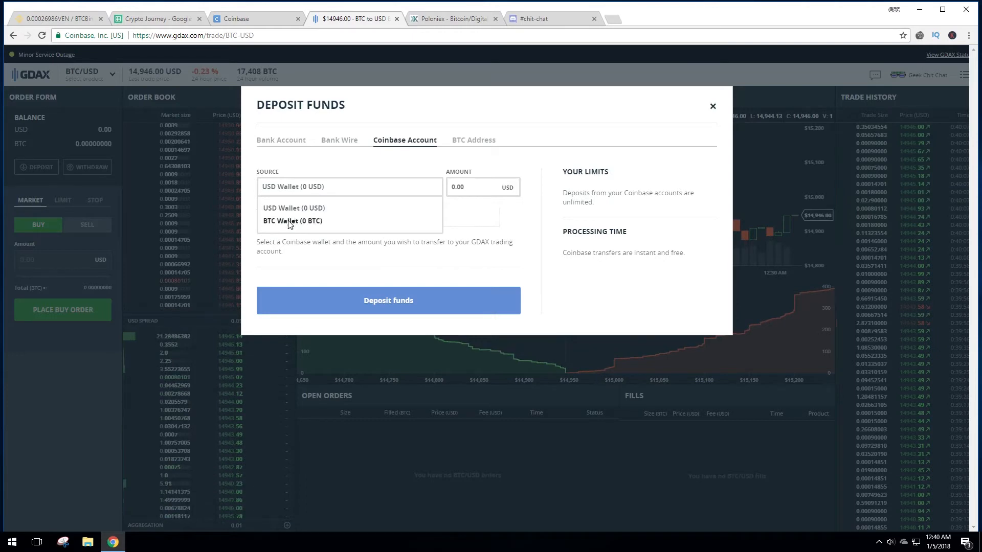
click(292, 221)
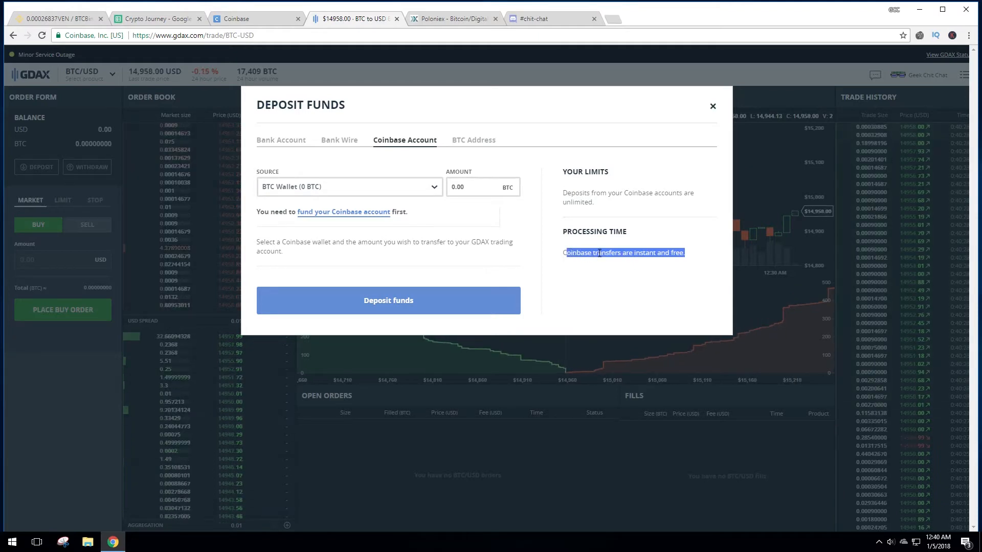
click(712, 105)
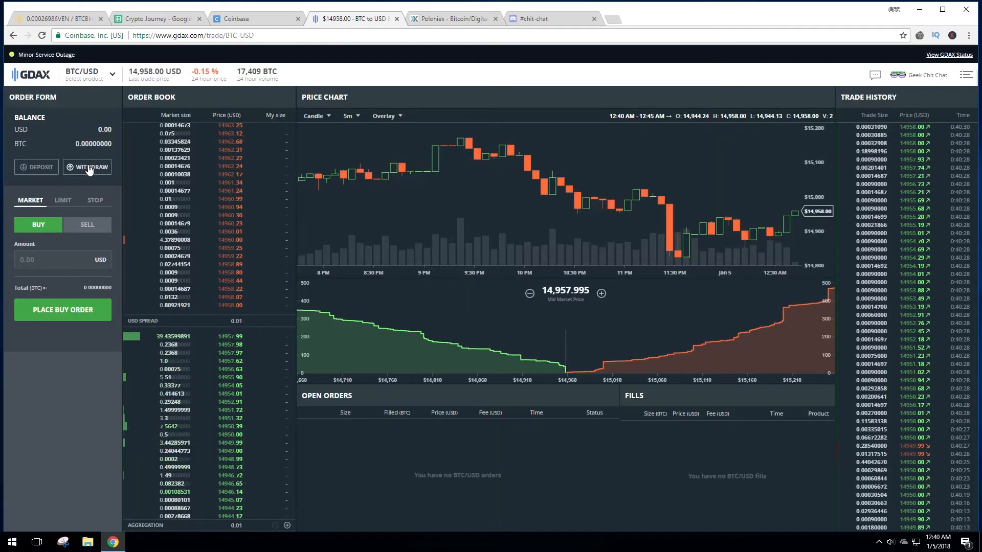
Step: Bring up the Withdraw Funds form set to send Bitcoin to a BTC address
click(87, 167)
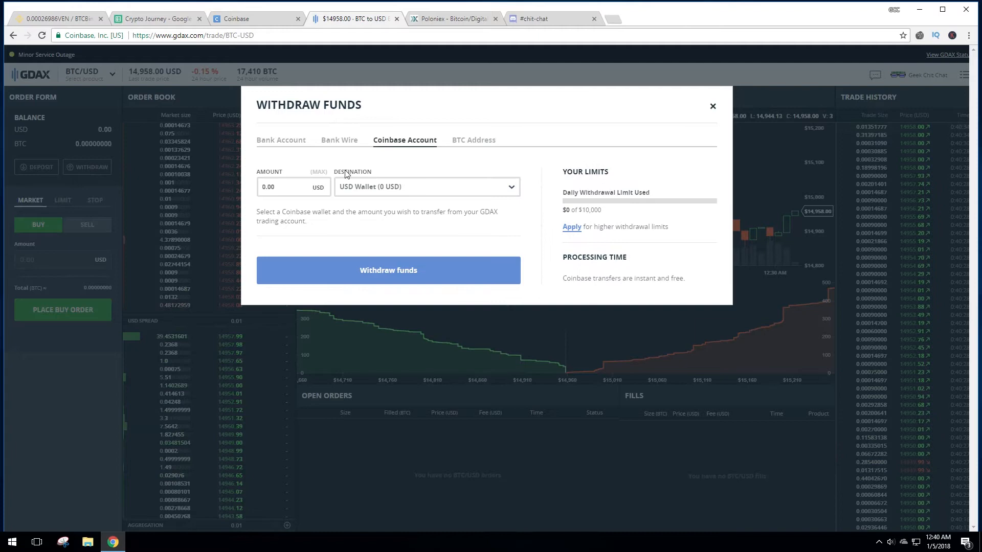
click(474, 140)
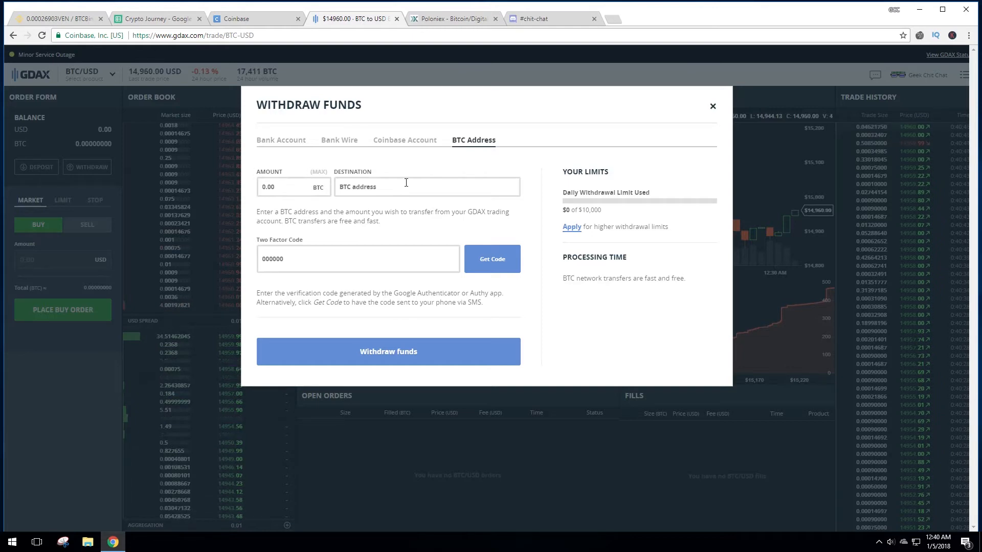
mouse_move(452, 182)
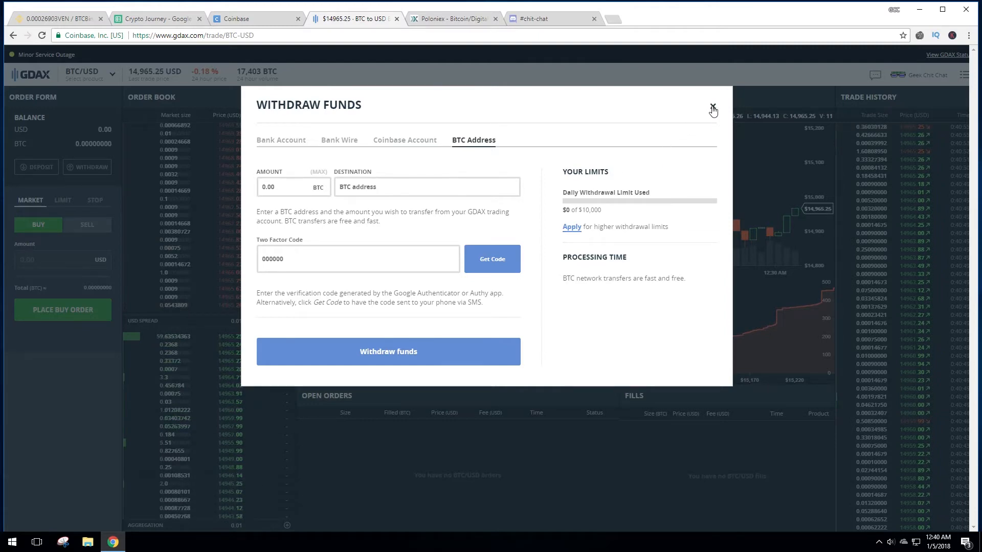
Step: Review Poloniex balances for BCN, DOGE and 0.00000001 BTC totalling about $115.21, then move to Discord
click(451, 18)
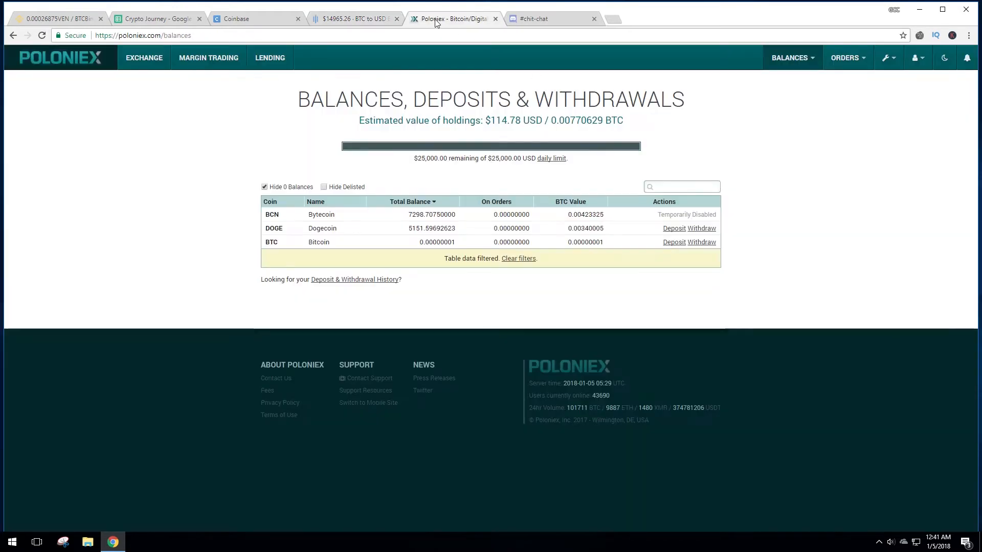
mouse_move(625, 133)
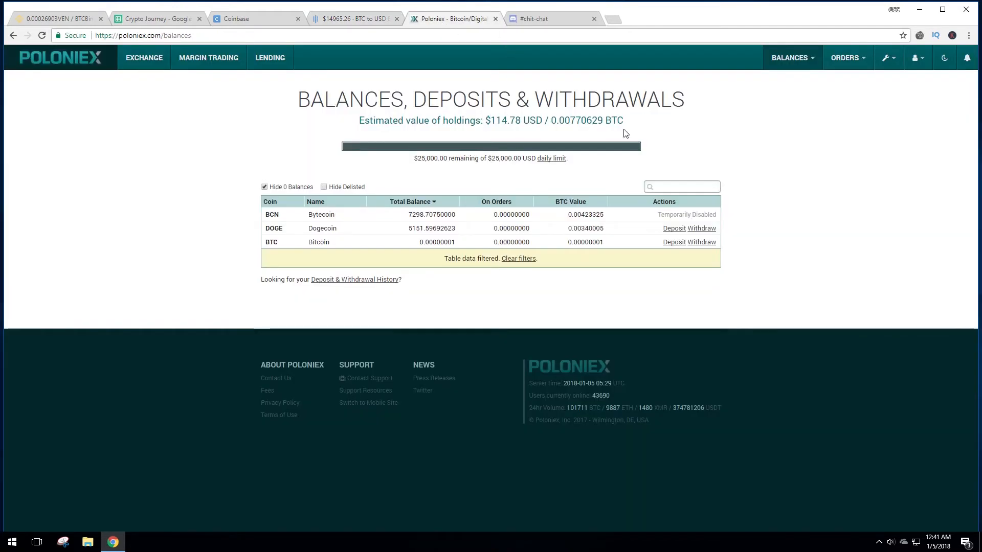
mouse_move(452, 252)
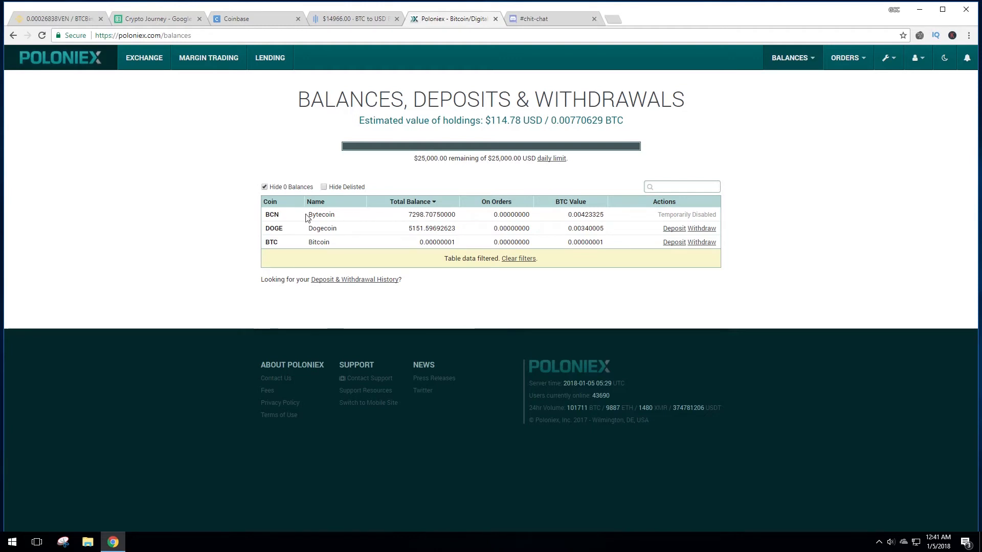
mouse_move(345, 230)
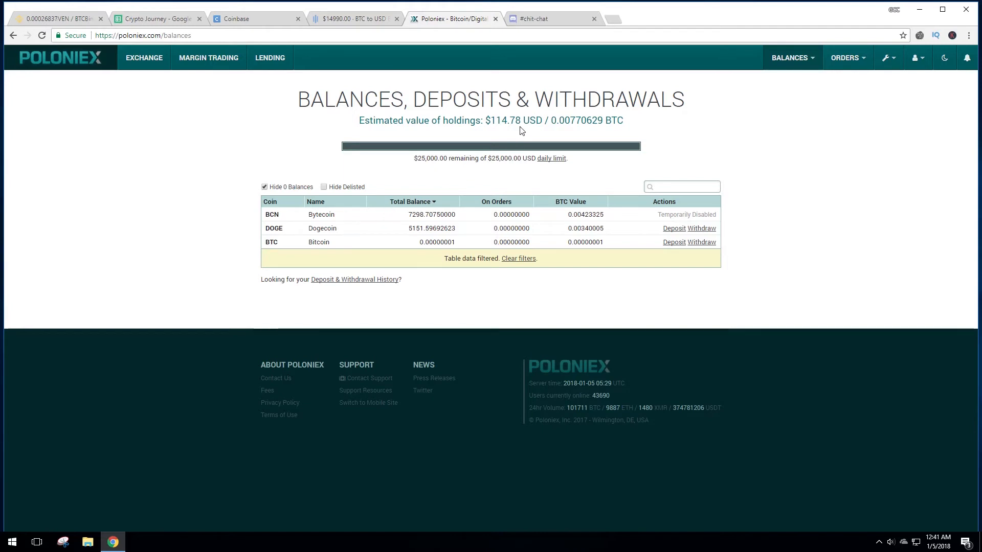
mouse_move(503, 124)
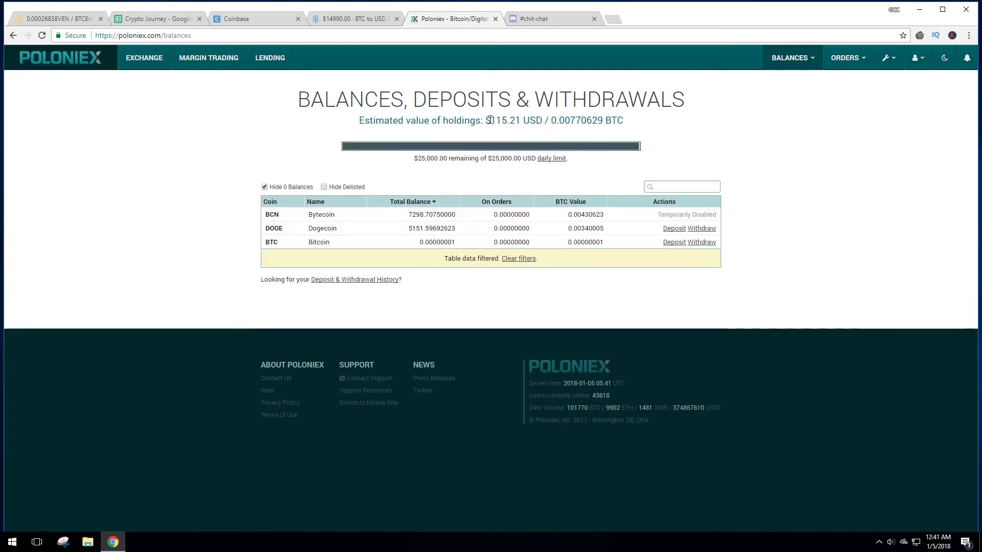
mouse_move(617, 194)
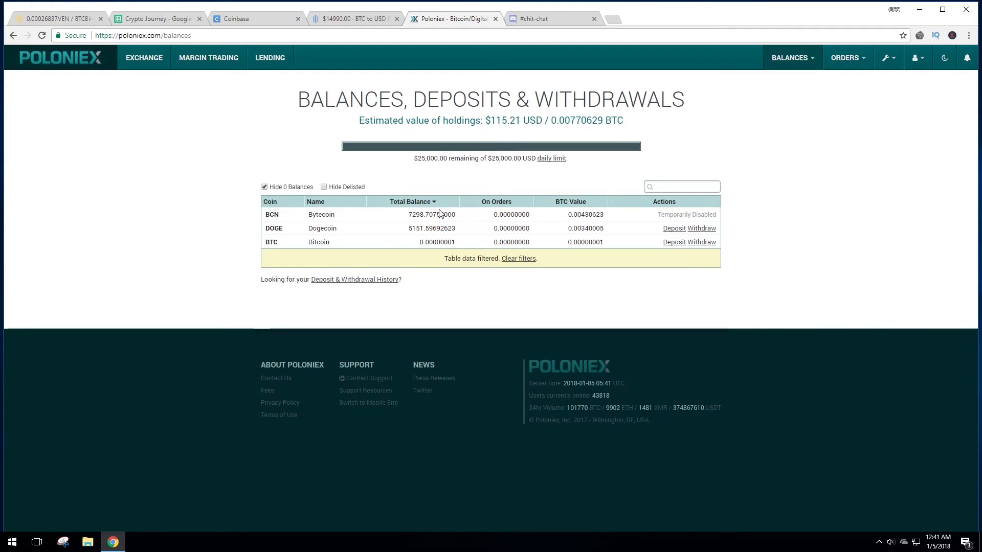
mouse_move(745, 119)
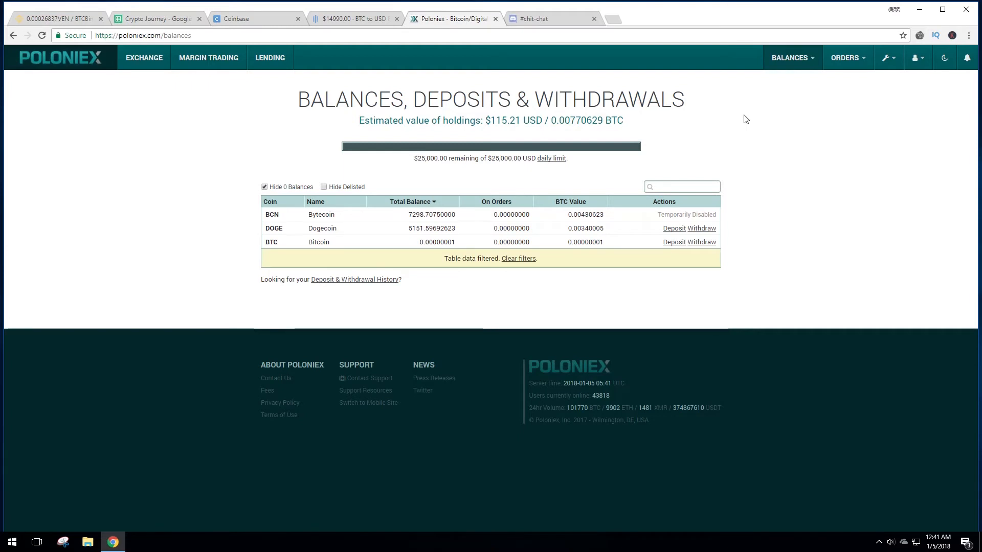
mouse_move(650, 154)
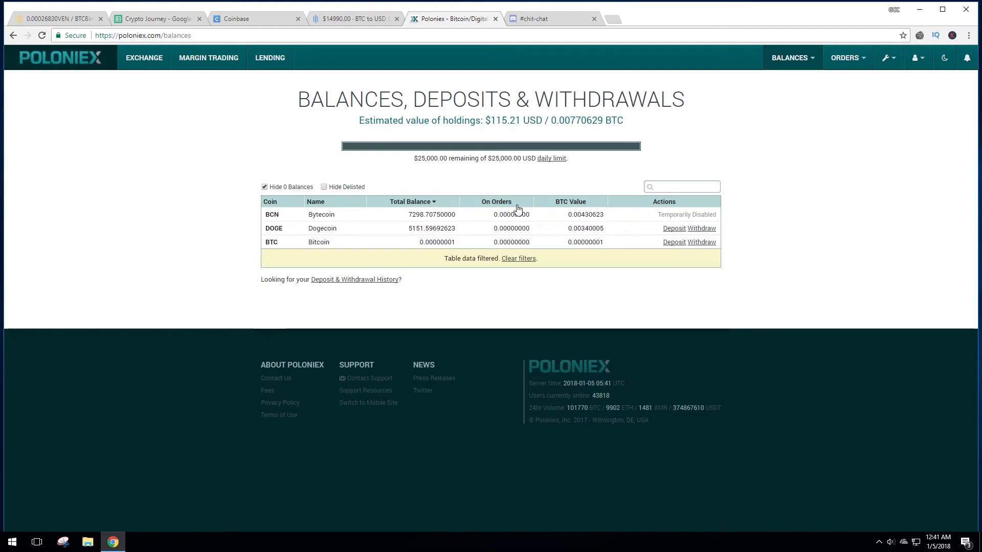
double_click(415, 215)
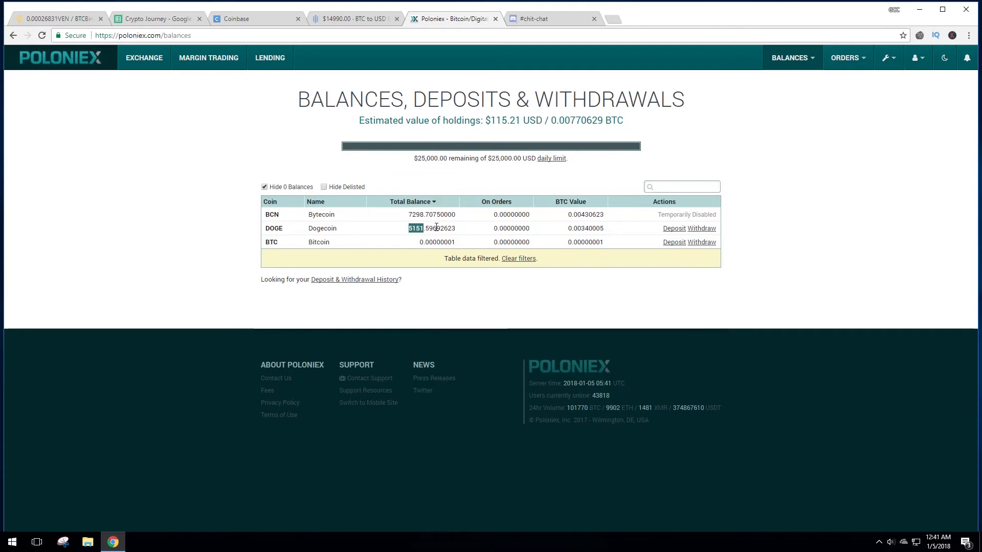
mouse_move(431, 226)
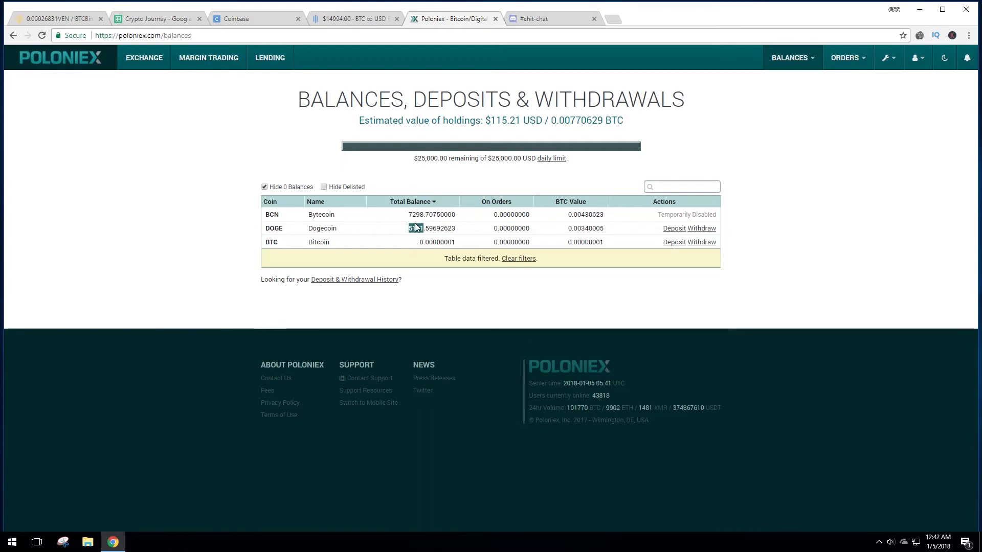
double_click(413, 228)
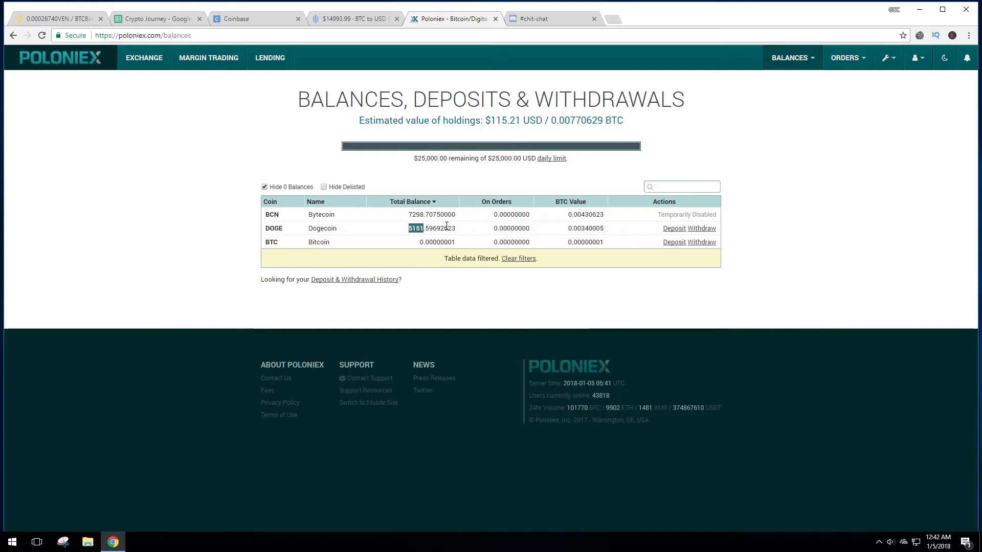
mouse_move(296, 168)
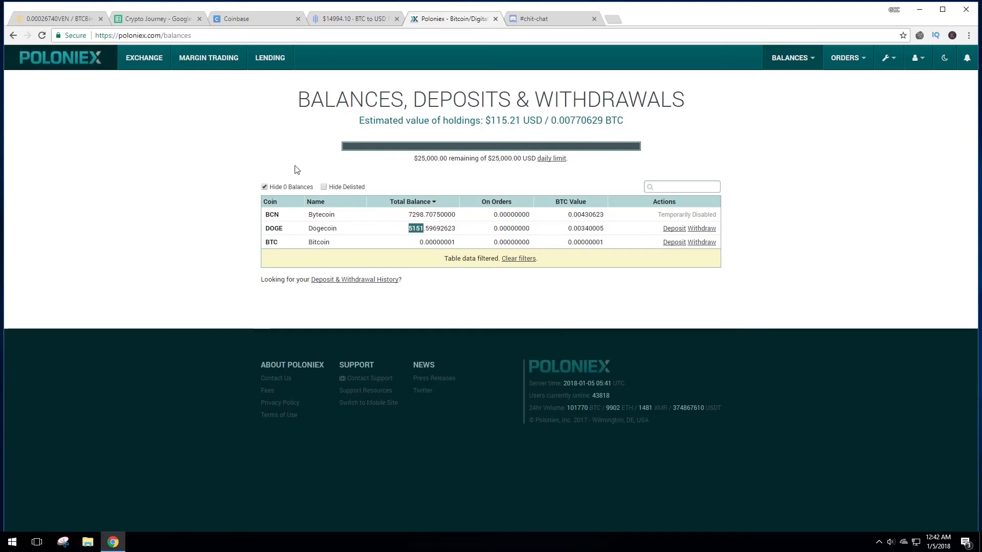
mouse_move(757, 198)
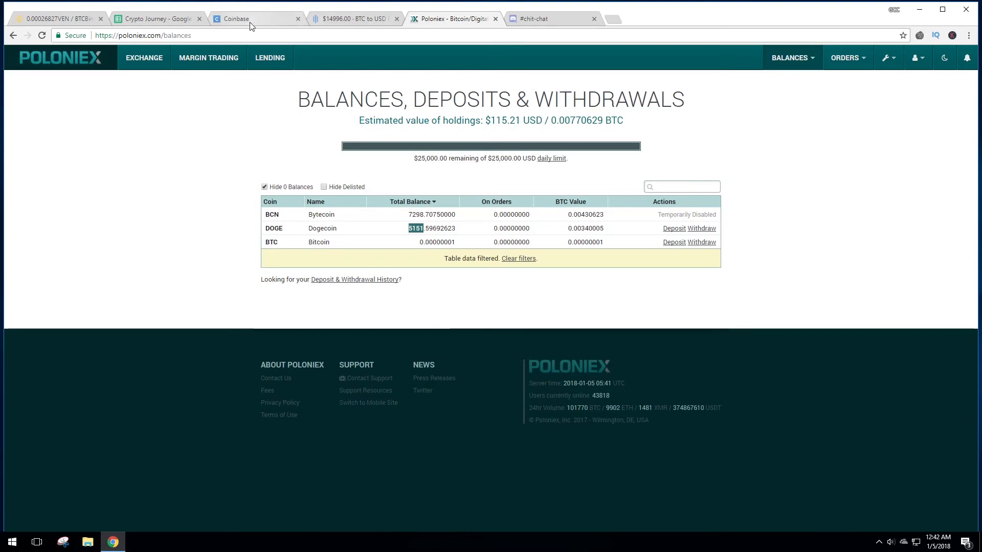
click(548, 17)
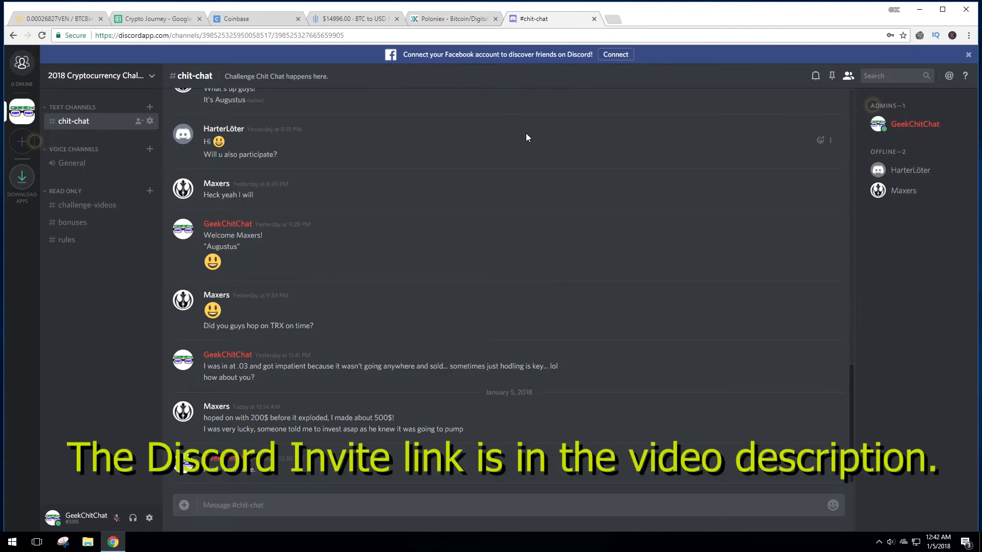
mouse_move(531, 221)
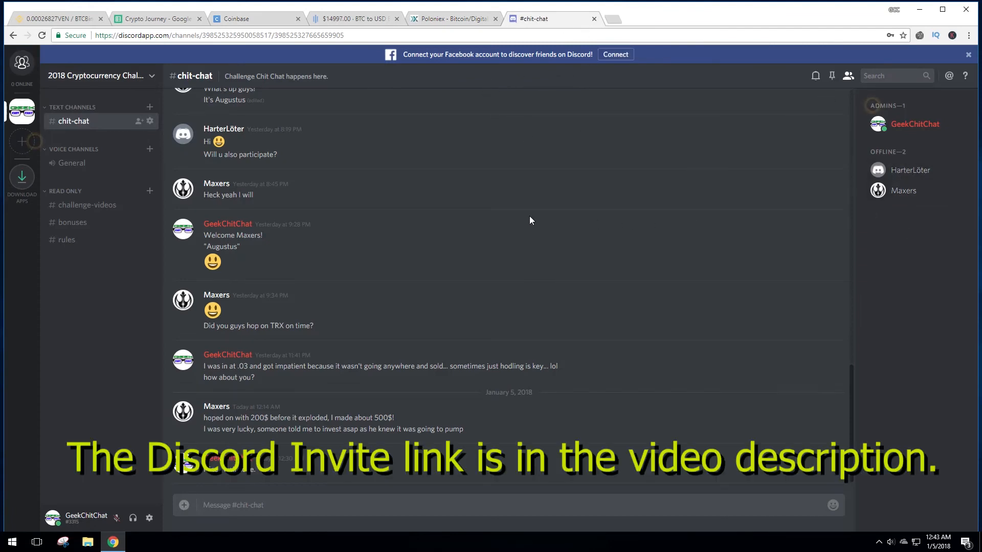
mouse_move(657, 231)
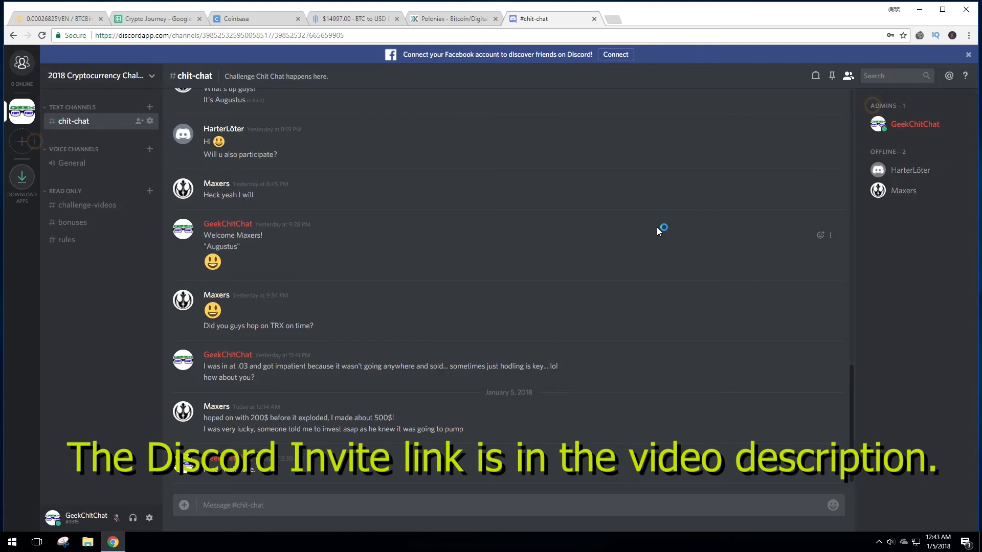
mouse_move(504, 226)
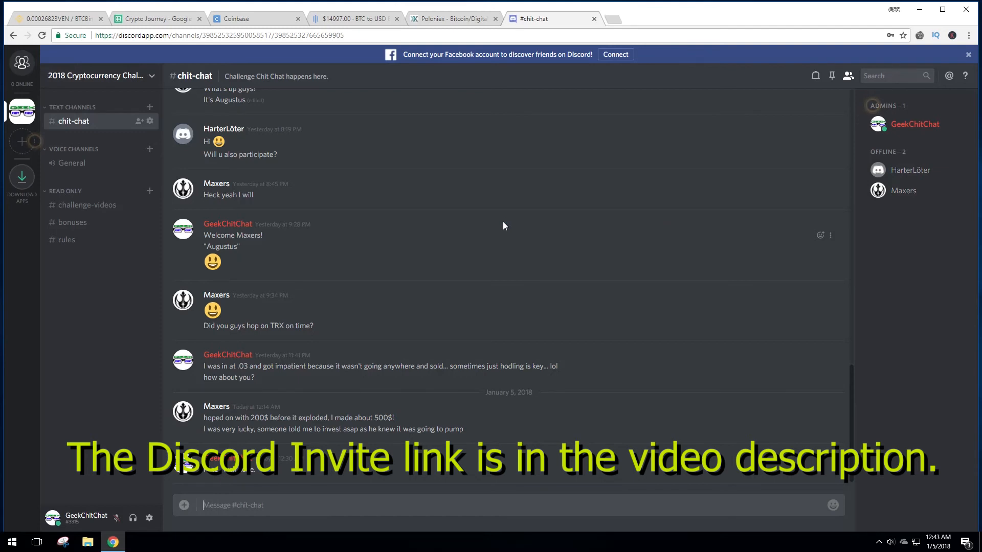
mouse_move(468, 216)
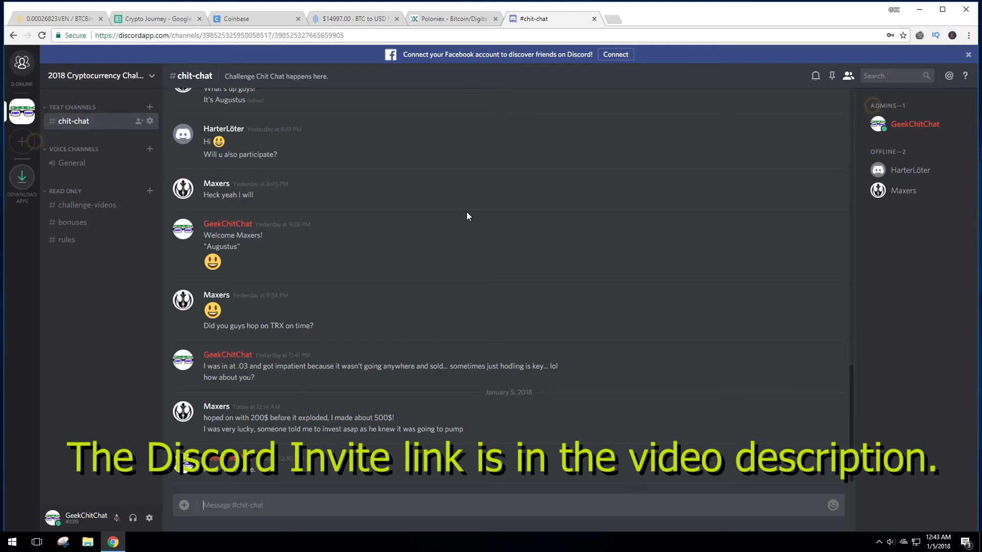
mouse_move(431, 386)
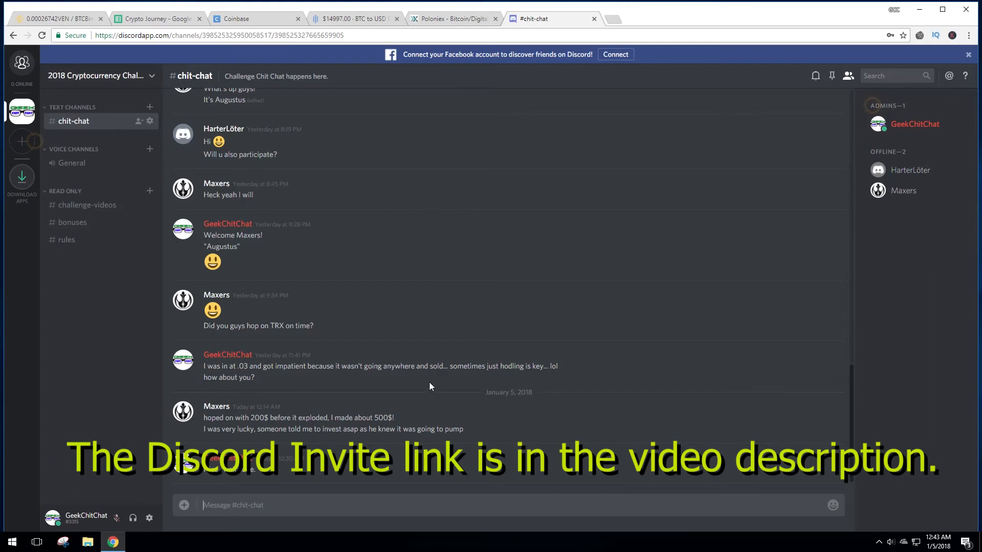
mouse_move(513, 309)
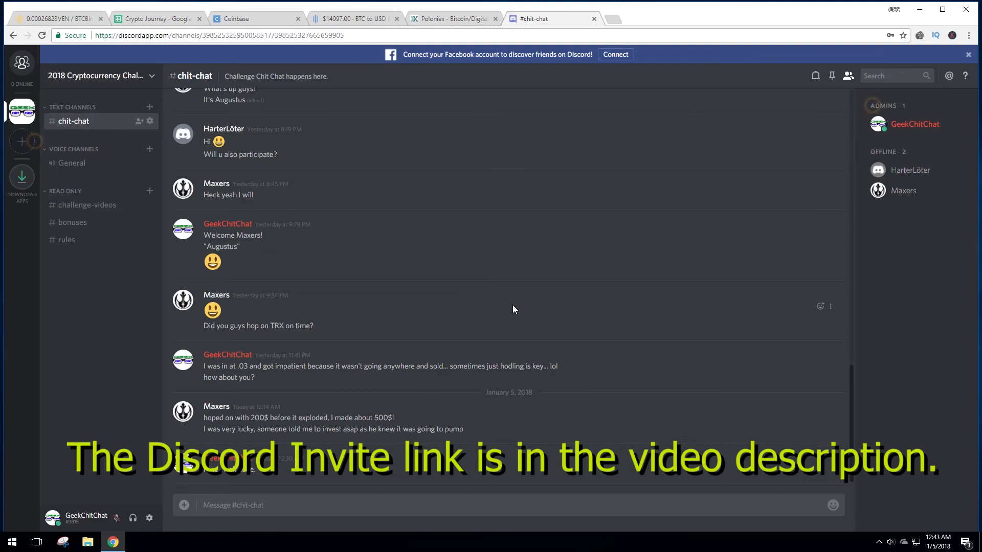
mouse_move(80, 214)
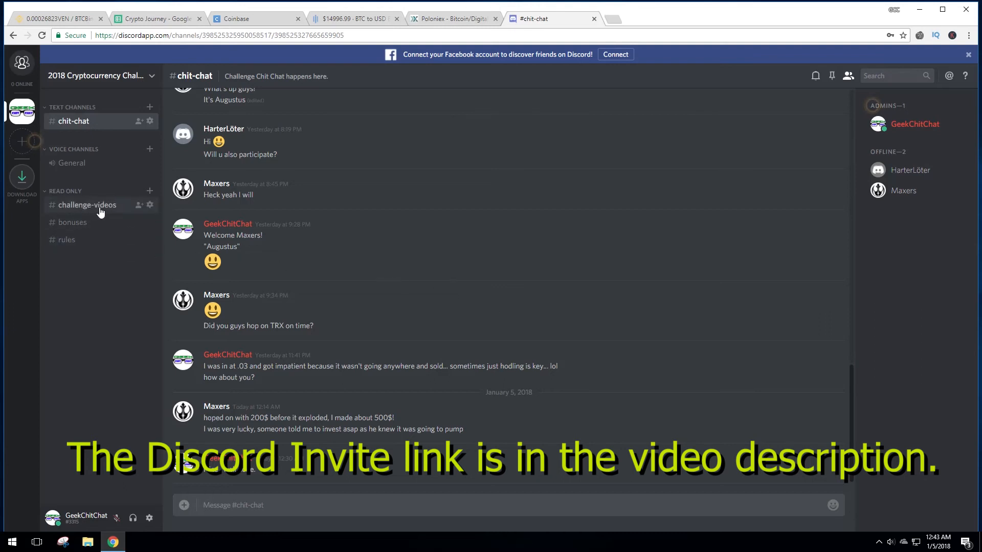
mouse_move(107, 211)
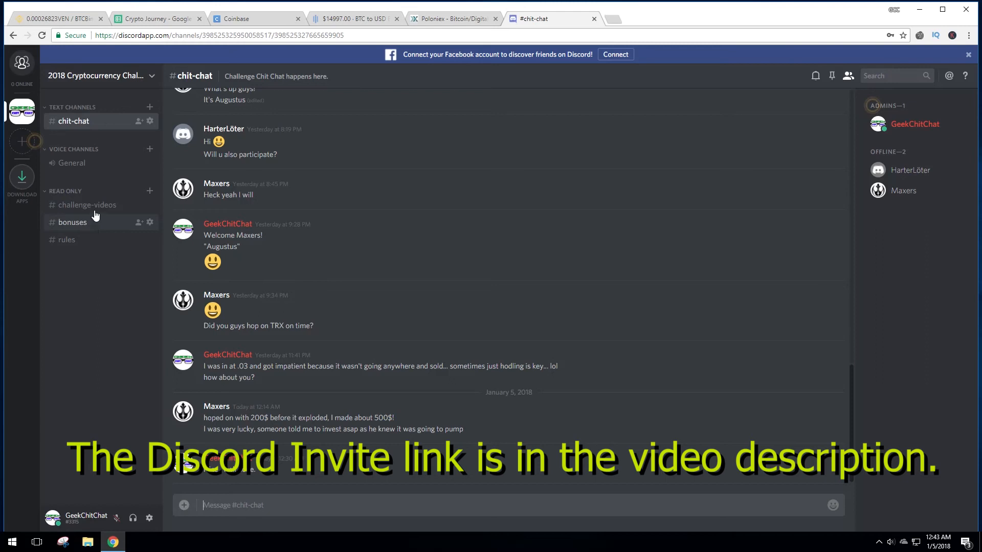
mouse_move(143, 139)
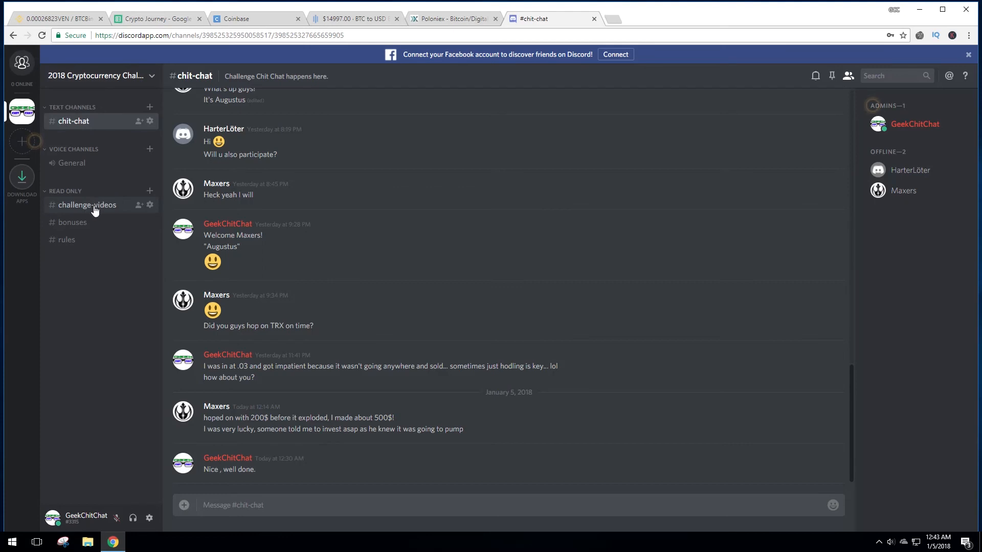
click(72, 221)
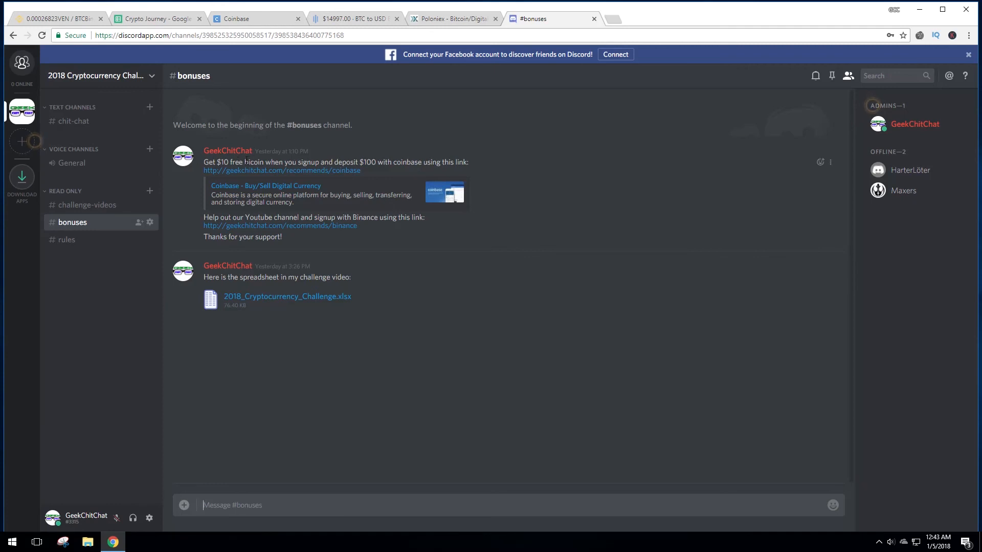
mouse_move(335, 175)
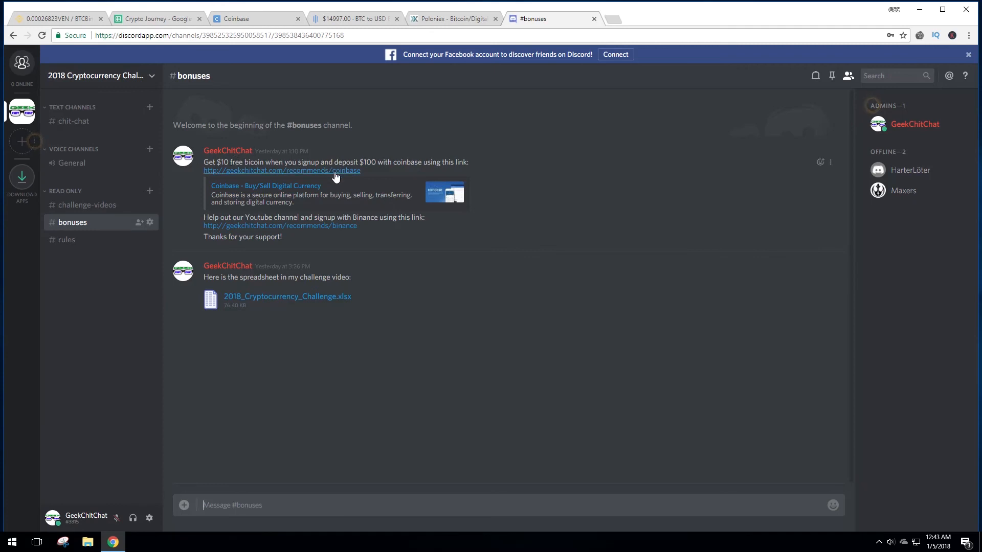
mouse_move(413, 175)
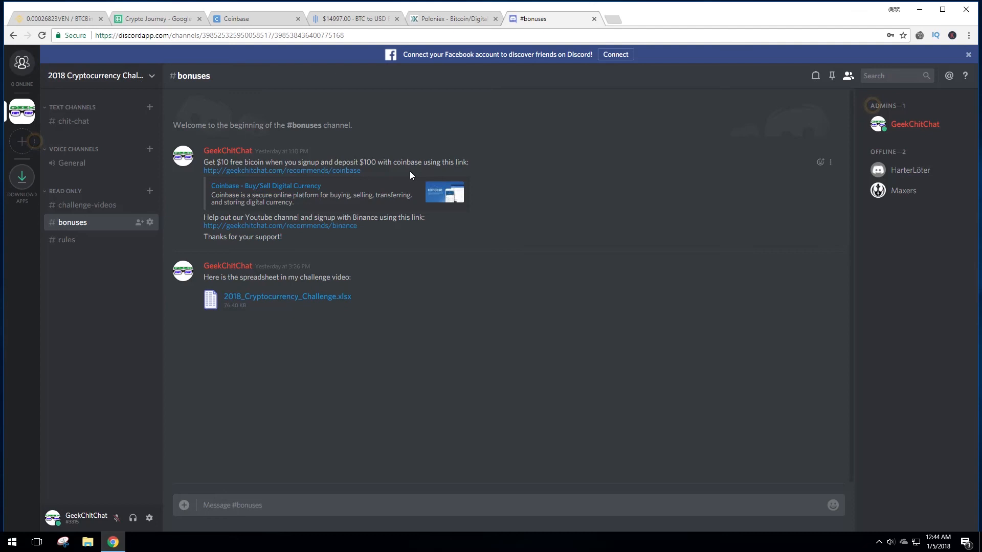
mouse_move(311, 262)
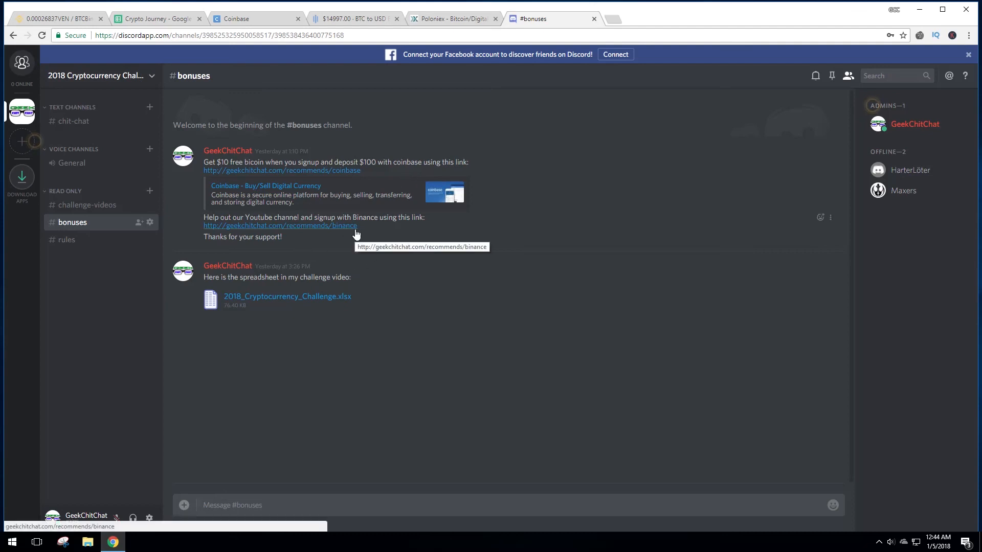
mouse_move(362, 240)
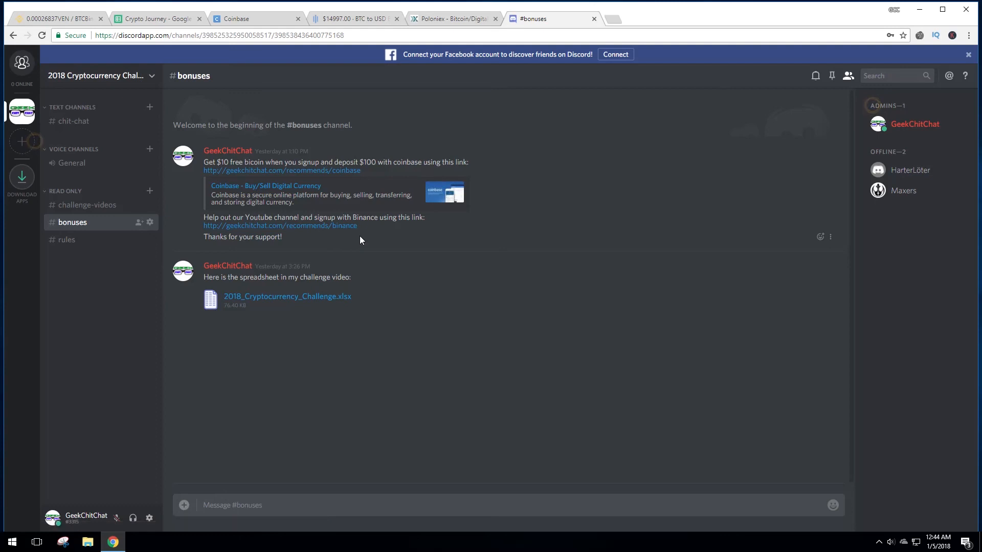
mouse_move(491, 280)
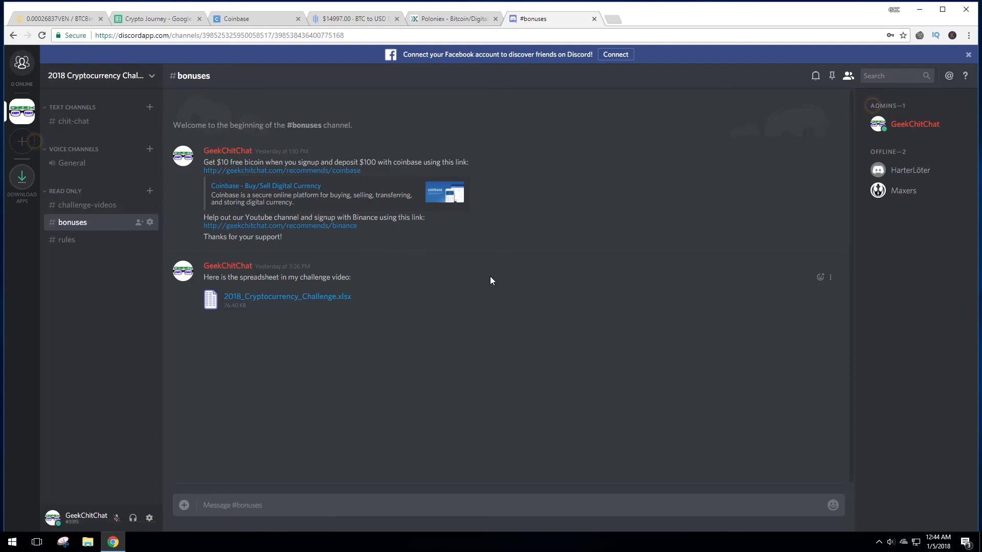
mouse_move(560, 294)
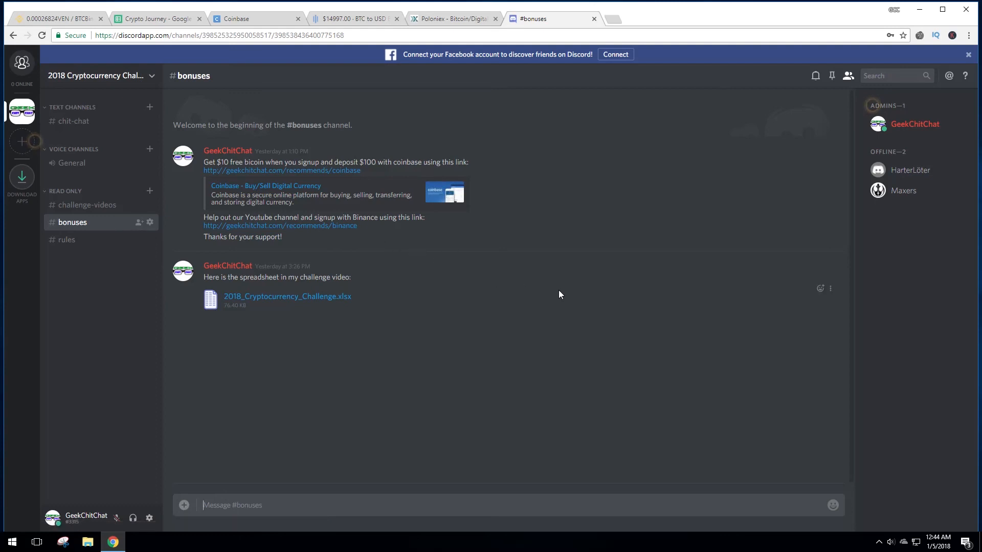
mouse_move(566, 319)
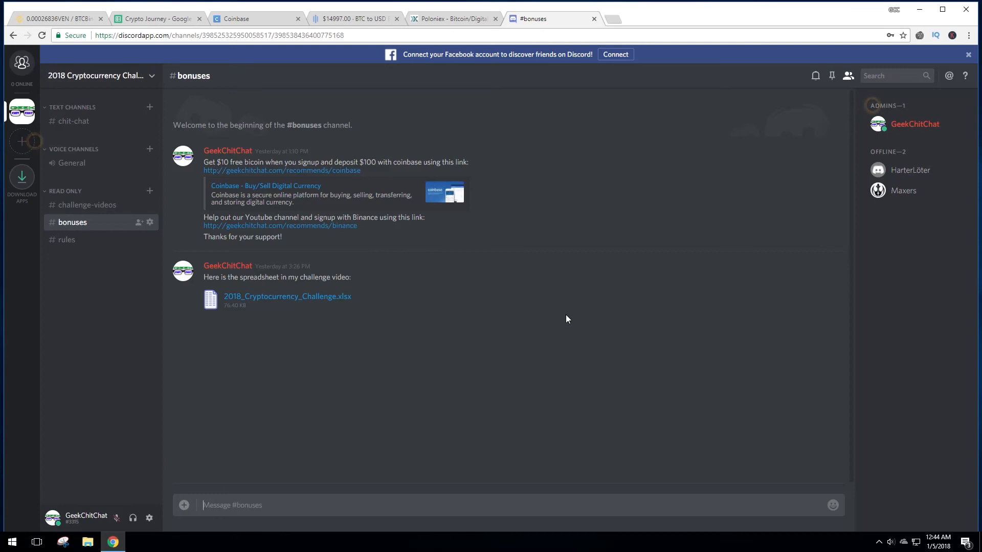